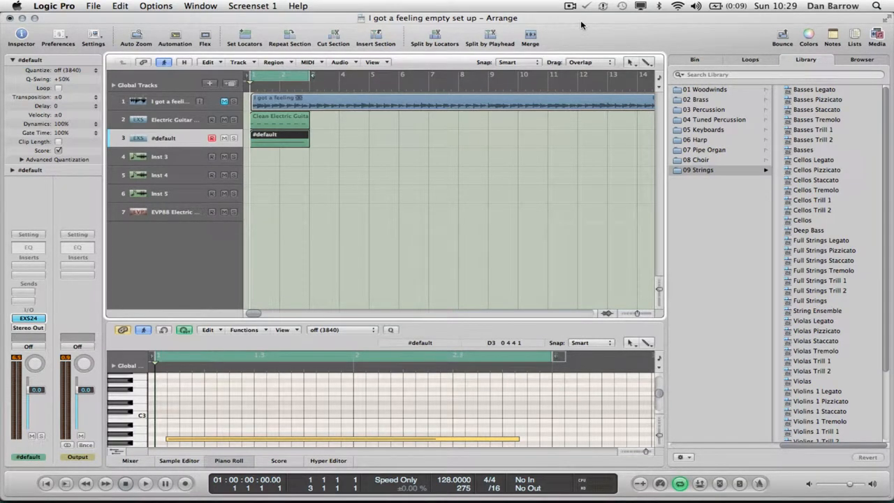
pyautogui.moveTo(575, 14)
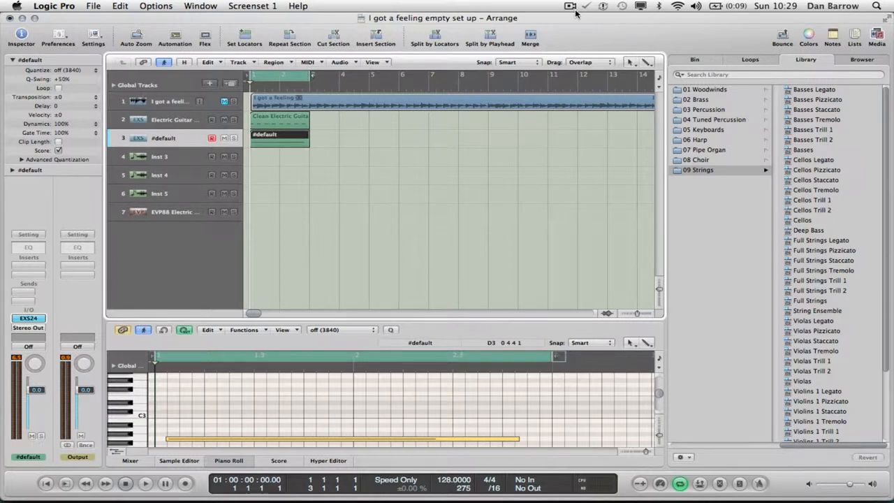
pyautogui.moveTo(185, 133)
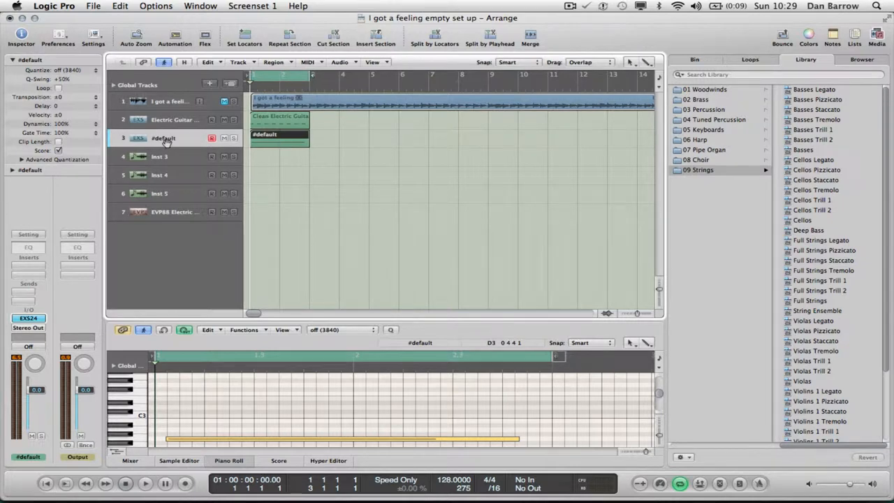
pyautogui.moveTo(159, 157)
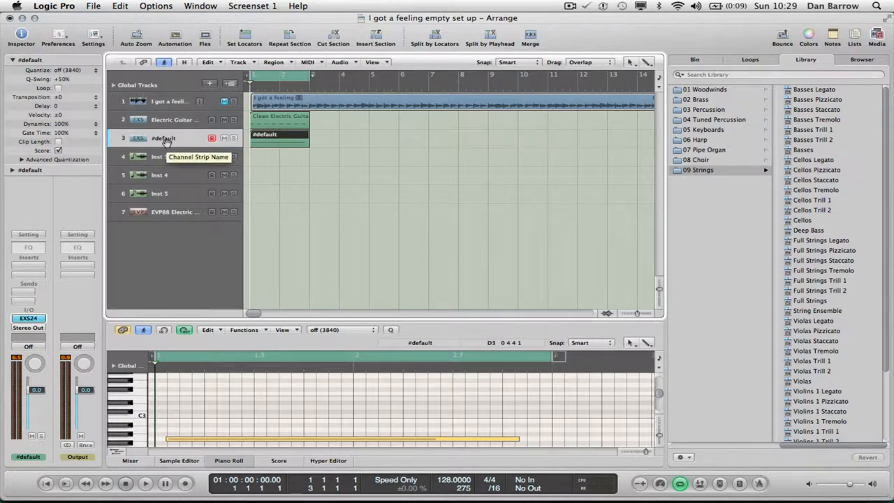
# Step: Open the EXS24 sampler window on the #default track's channel strip
pyautogui.click(225, 138)
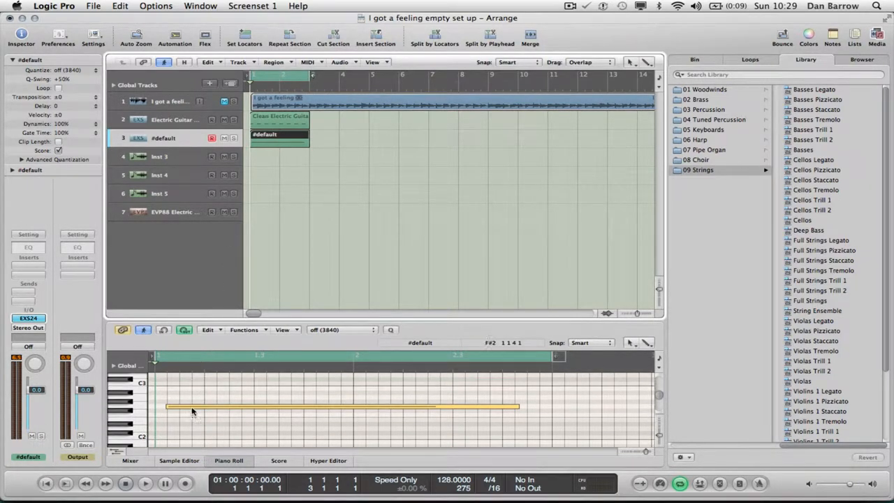
pyautogui.click(192, 406)
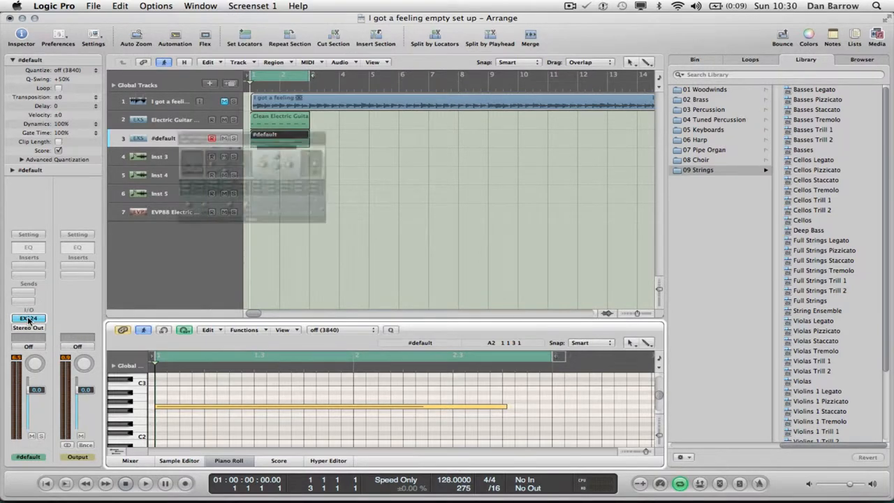
pyautogui.doubleClick(28, 318)
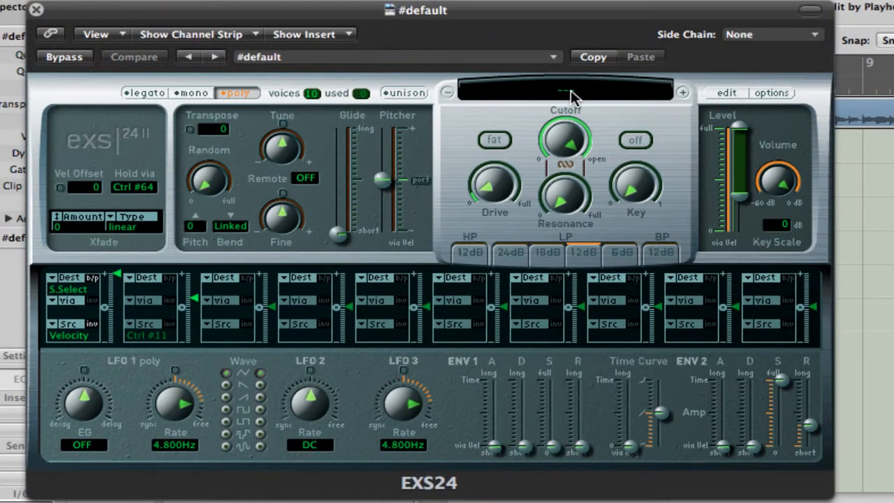
# Step: Browse the sampler instrument list's Factory folders and choose Find to search by name
pyautogui.click(566, 92)
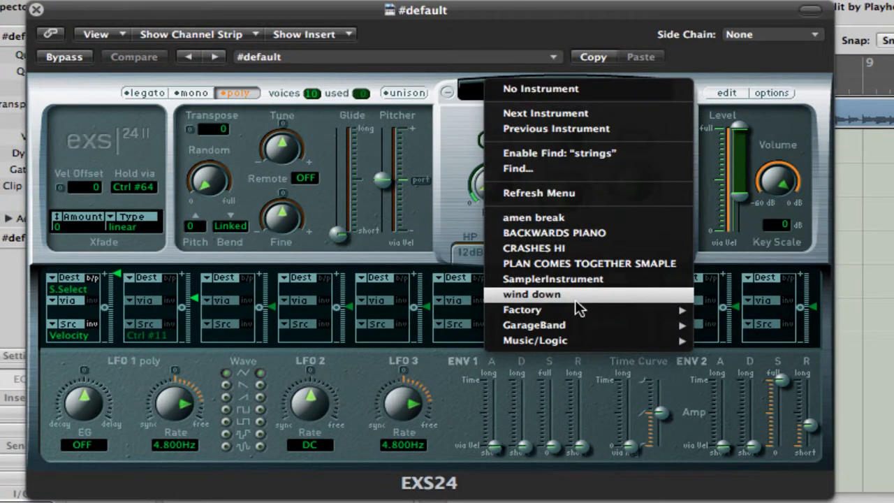
pyautogui.click(522, 309)
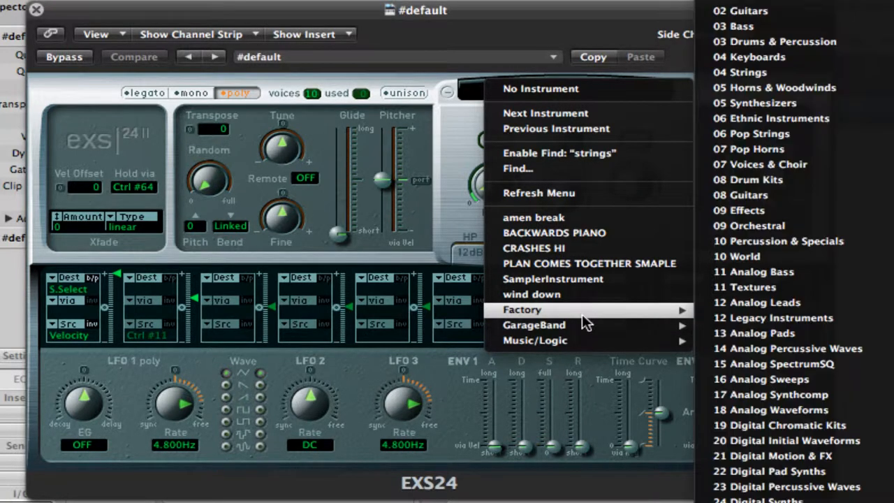
pyautogui.moveTo(627, 350)
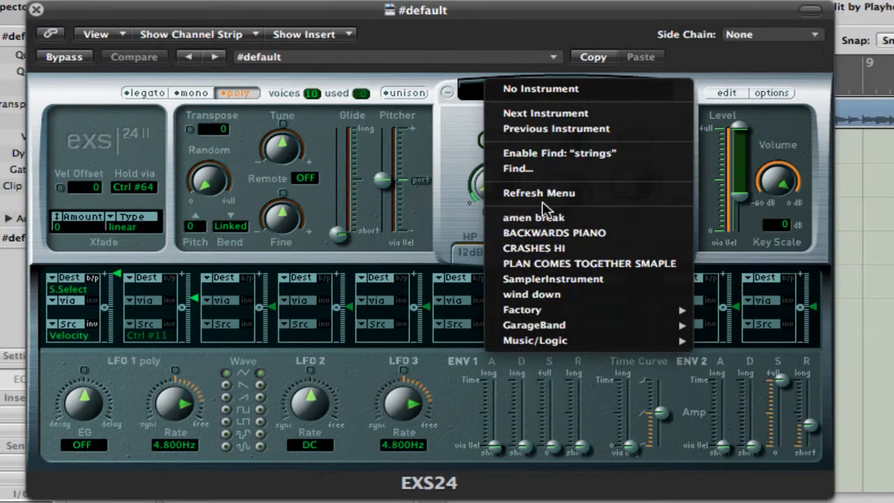
pyautogui.moveTo(524, 187)
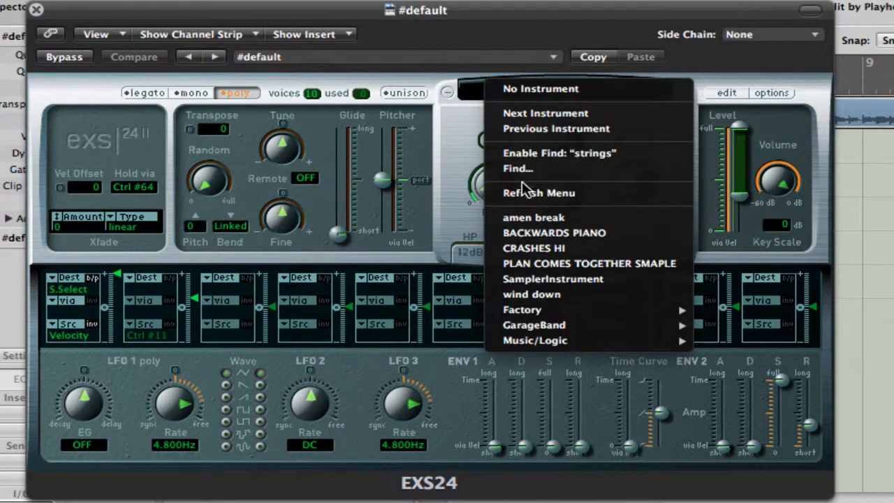
pyautogui.moveTo(521, 171)
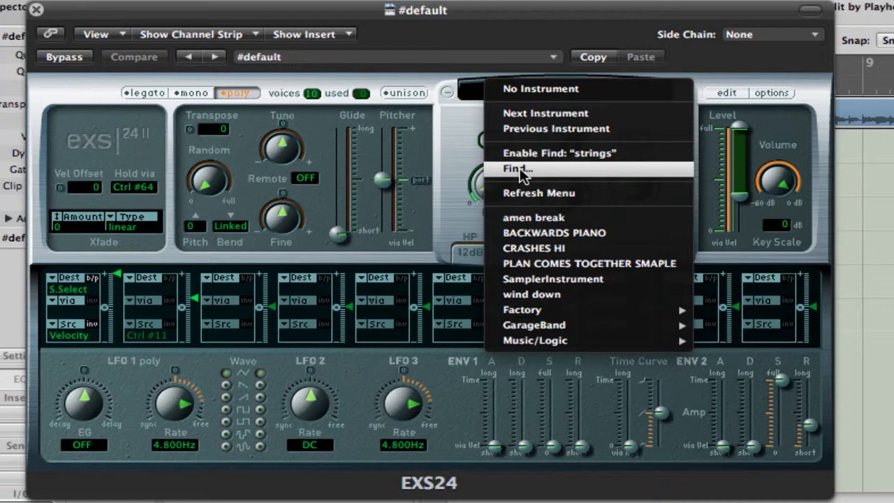
pyautogui.click(515, 168)
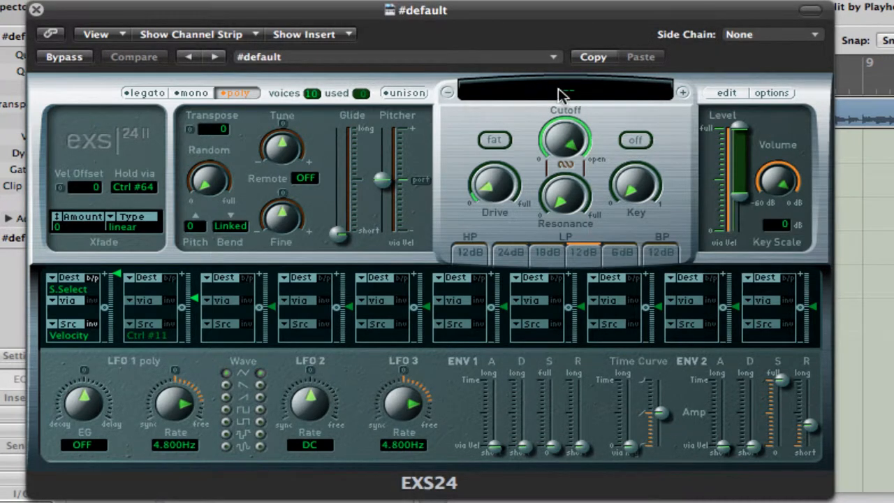
# Step: Load GarageBand 'Full Strings Legato' from the strings-filtered instrument list
pyautogui.click(562, 91)
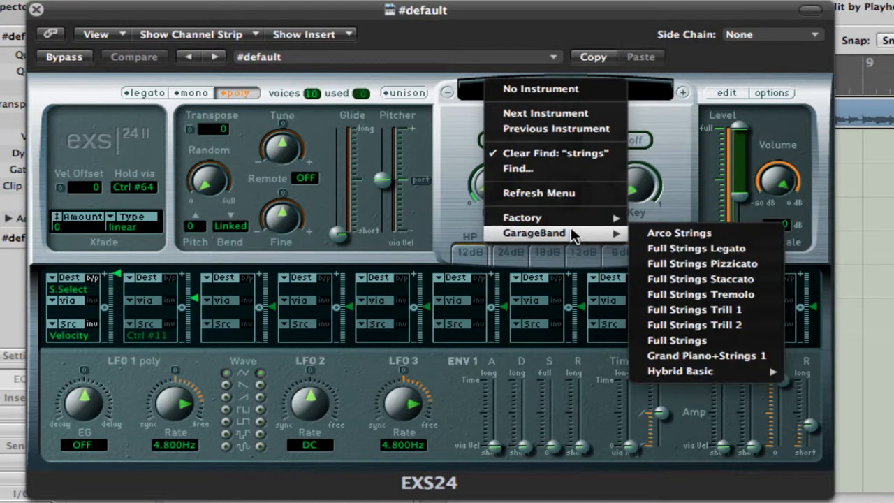
pyautogui.moveTo(577, 244)
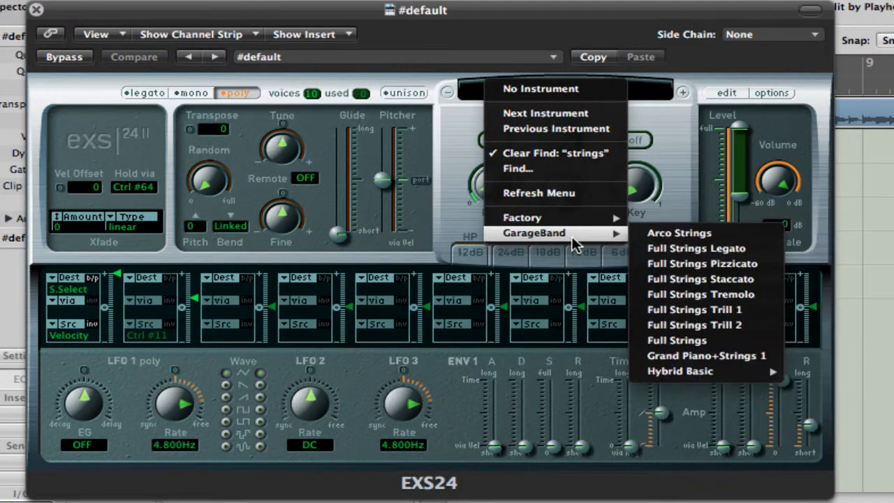
pyautogui.moveTo(691, 246)
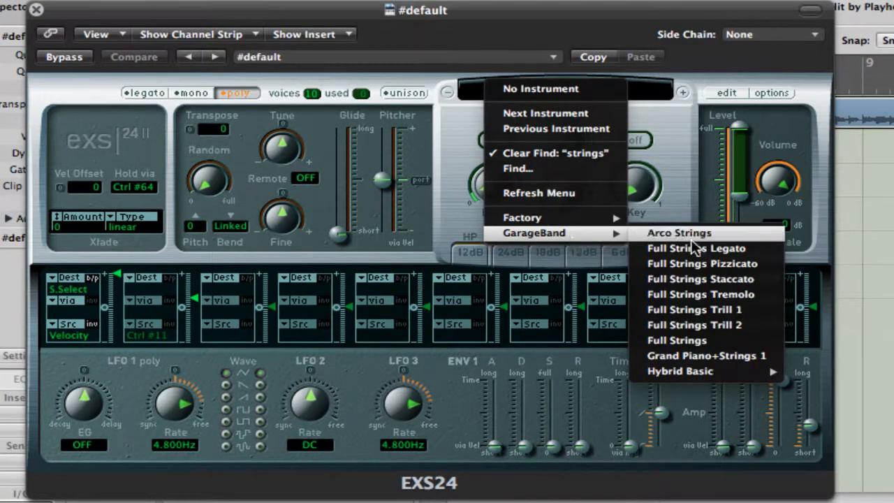
pyautogui.moveTo(699, 248)
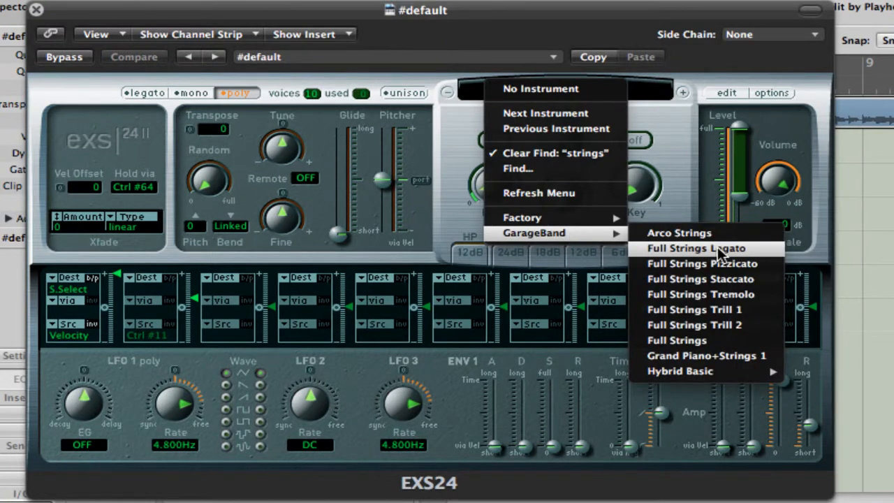
pyautogui.click(697, 248)
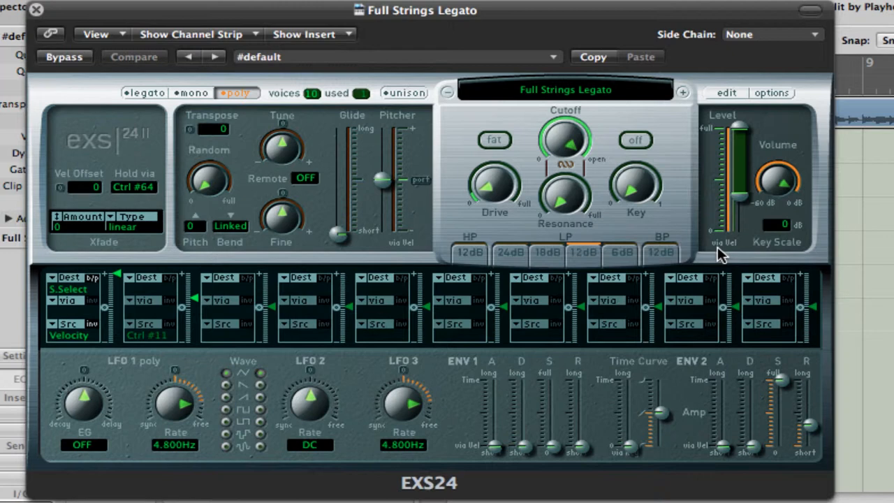
# Step: Swap the EXS24 patch to GarageBand 'Full Strings Tremolo'
pyautogui.click(564, 89)
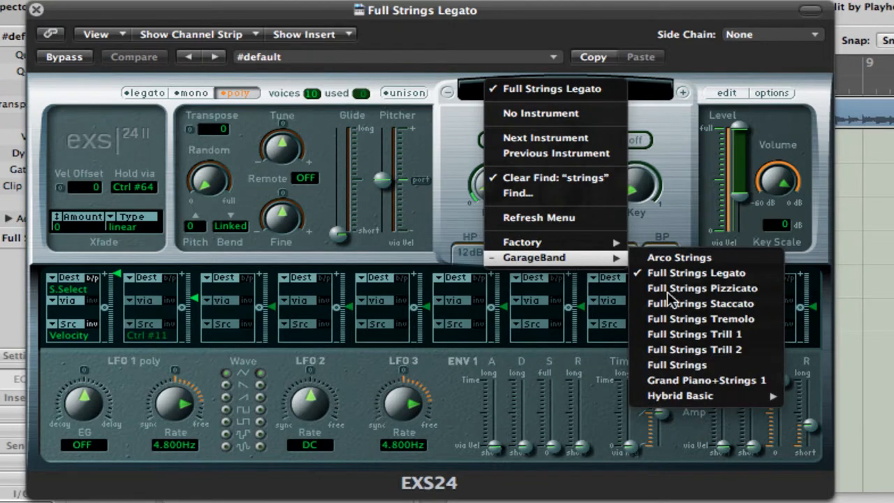
pyautogui.click(696, 273)
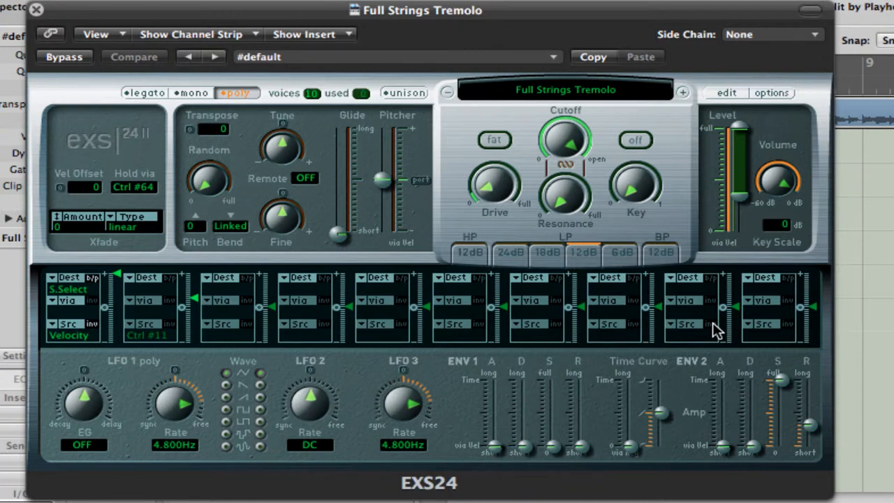
pyautogui.moveTo(577, 90)
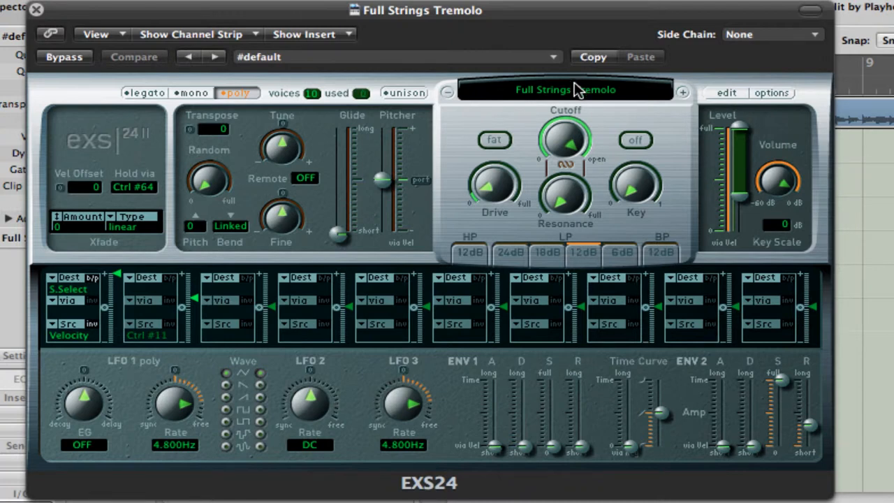
# Step: Clear the 'strings' find filter and view the full instrument list
pyautogui.click(564, 89)
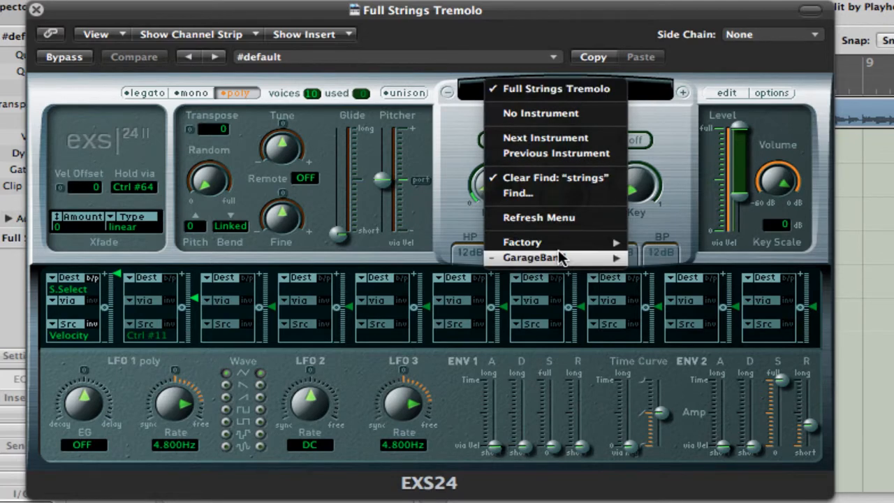
pyautogui.moveTo(549, 203)
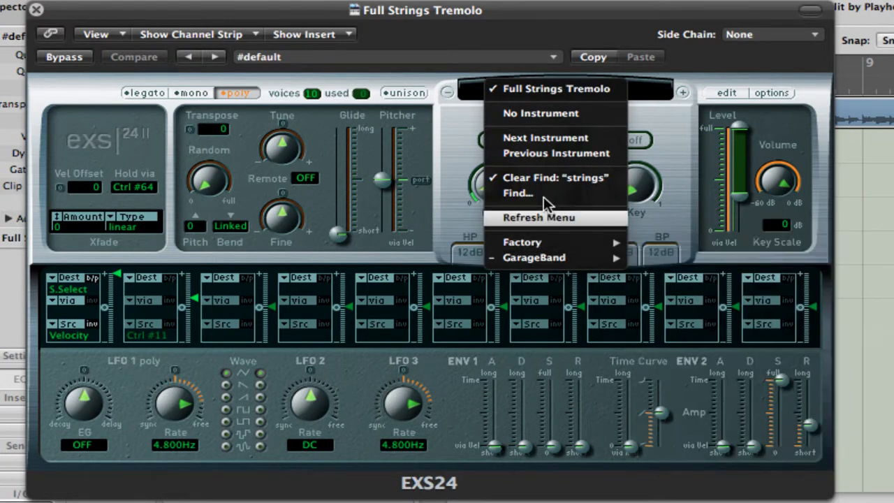
pyautogui.click(556, 88)
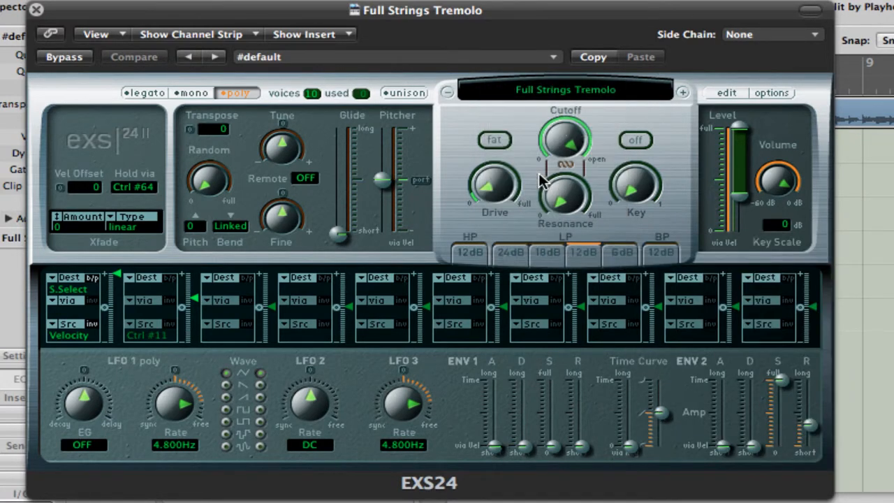
pyautogui.click(566, 89)
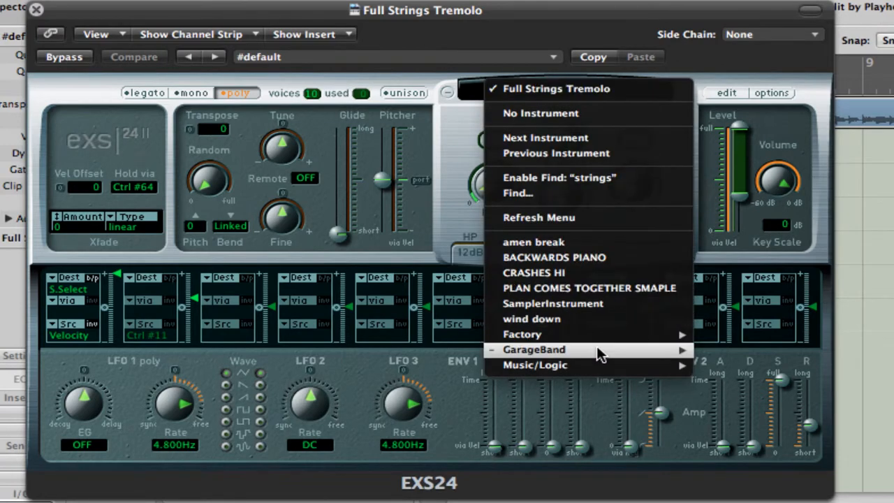